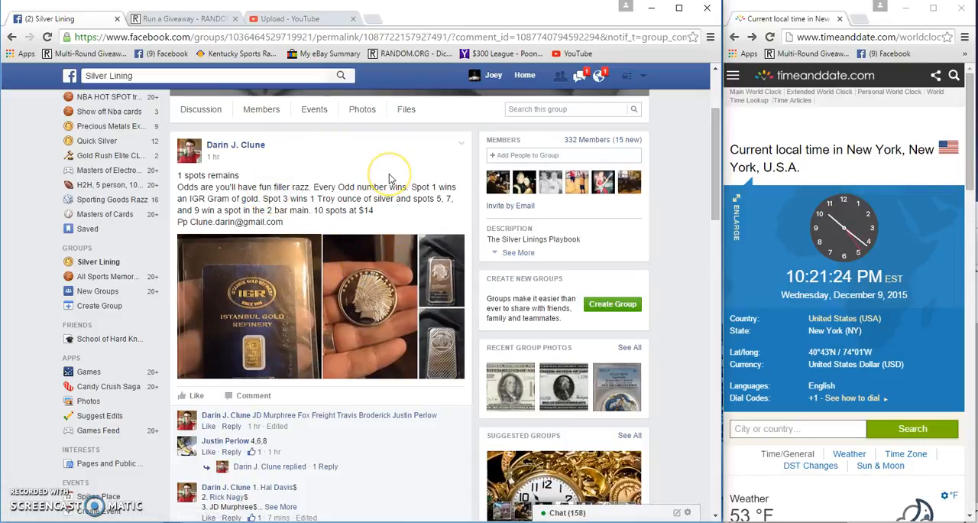
pyautogui.moveTo(400, 214)
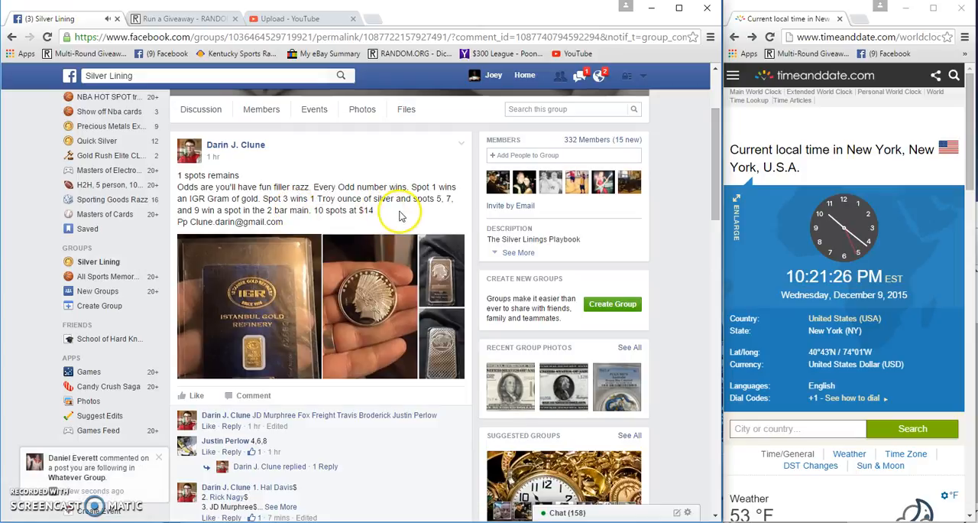
pyautogui.moveTo(436, 214)
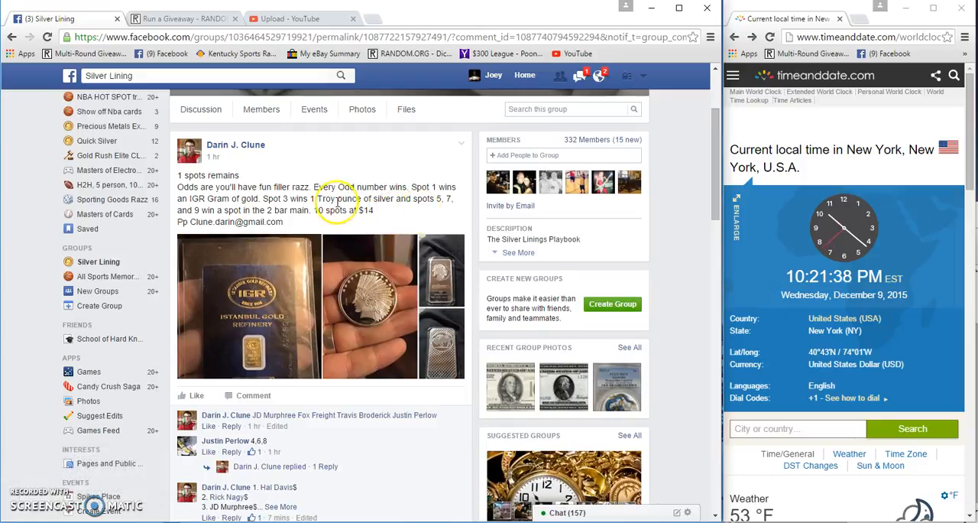
# Comment 'Live' at the end of the giveaway thread and switch to the RANDOM.ORG page
pyautogui.scroll(-3)
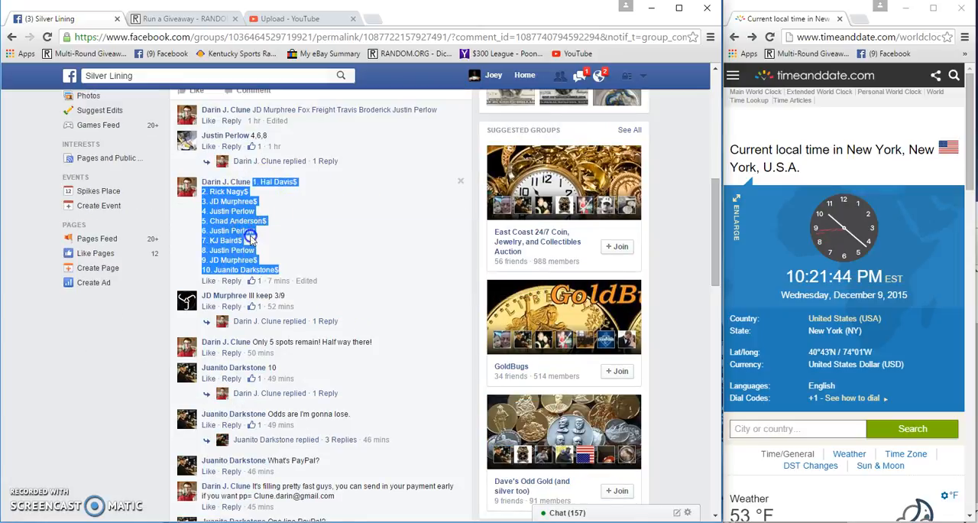
pyautogui.scroll(-3)
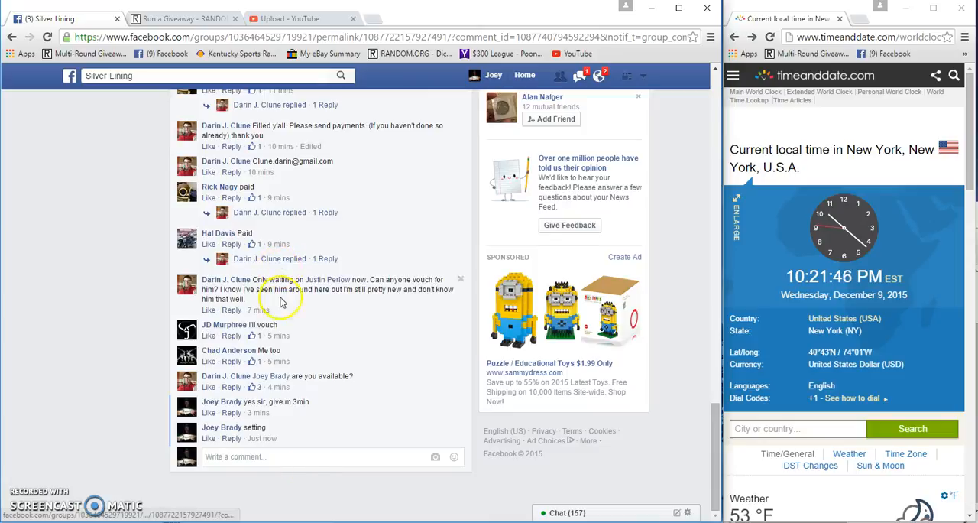
pyautogui.write('Liv')
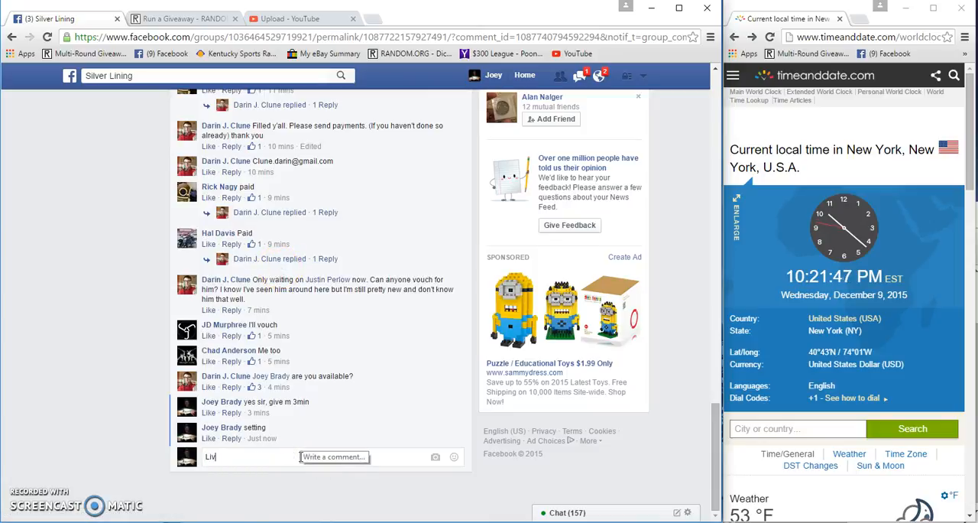
pyautogui.press('Return')
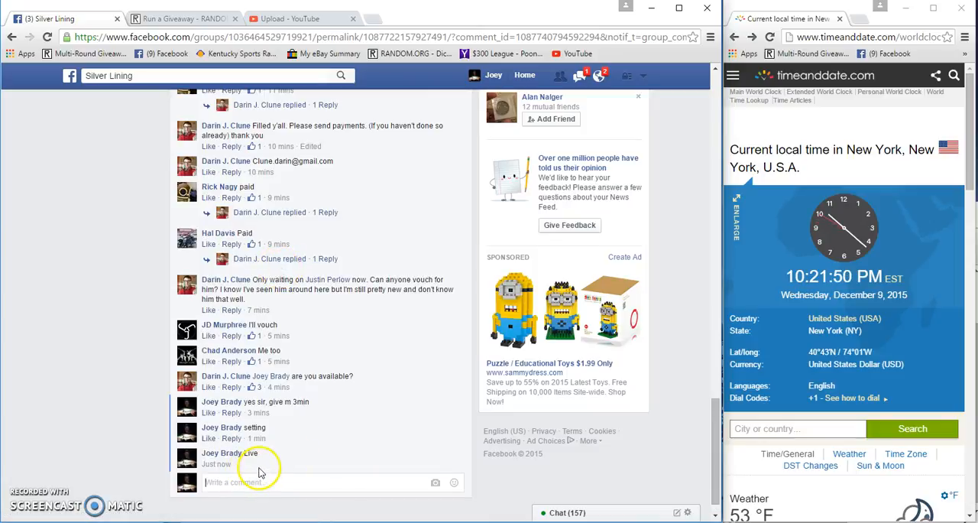
pyautogui.click(183, 18)
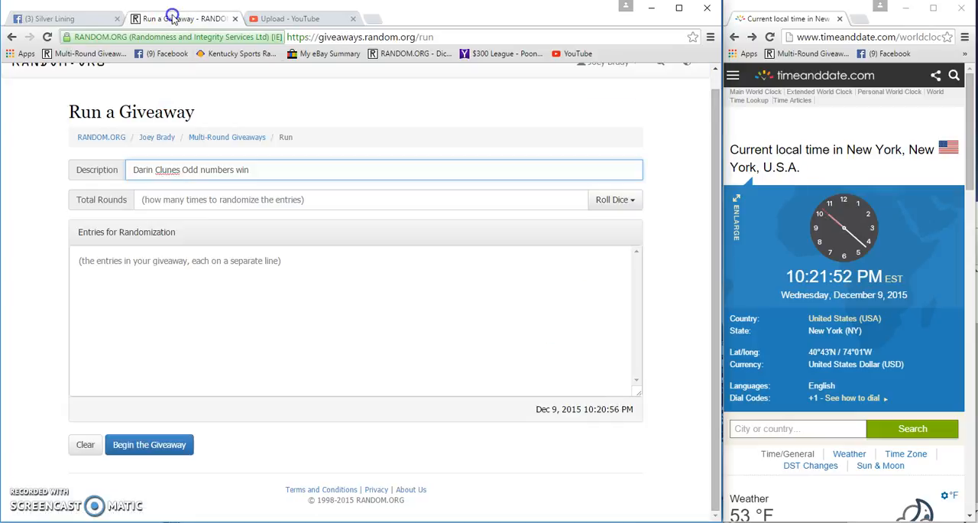
# Enter the ten names, roll dice for 5 rounds, and begin the giveaway
pyautogui.click(615, 198)
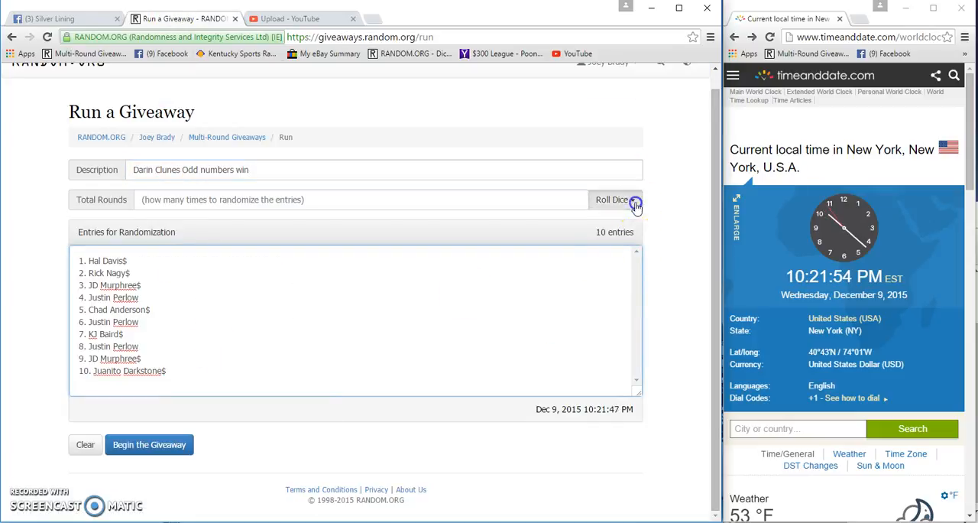
pyautogui.click(615, 199)
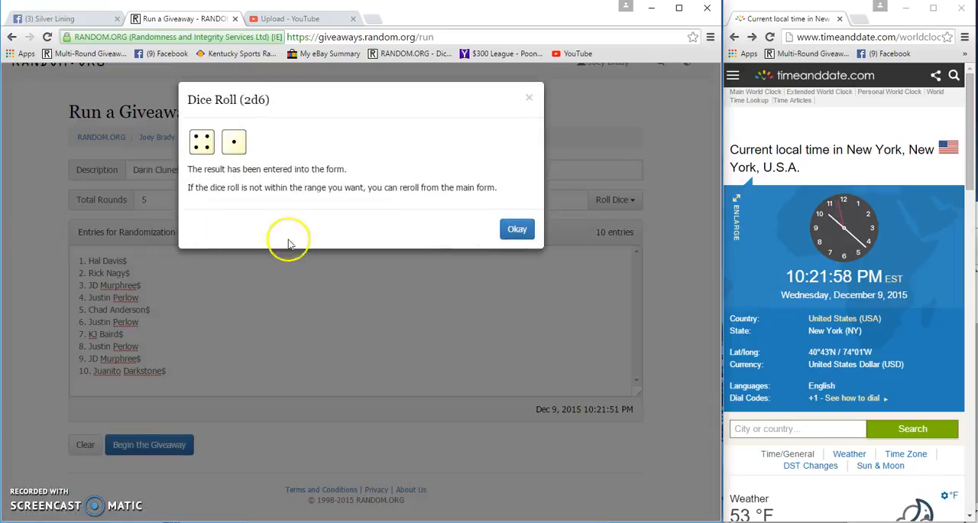
pyautogui.click(517, 229)
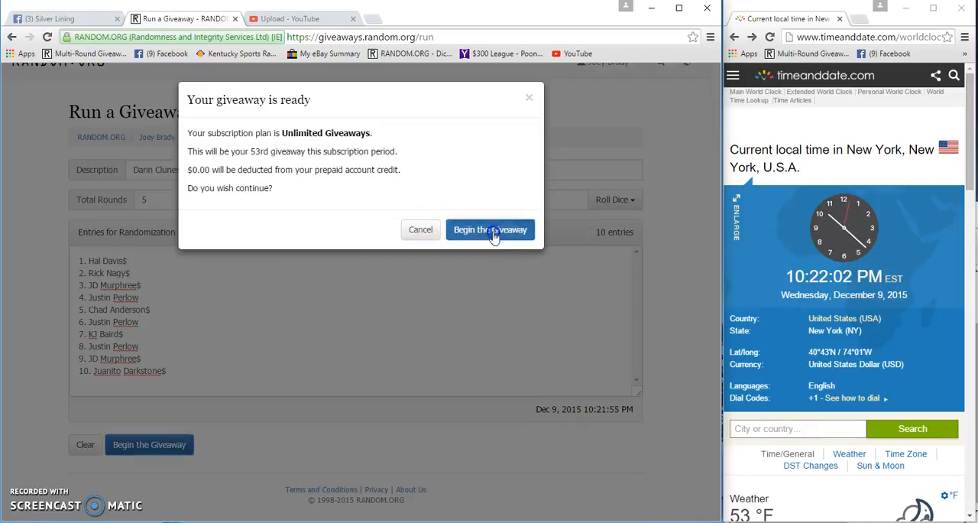
pyautogui.click(489, 229)
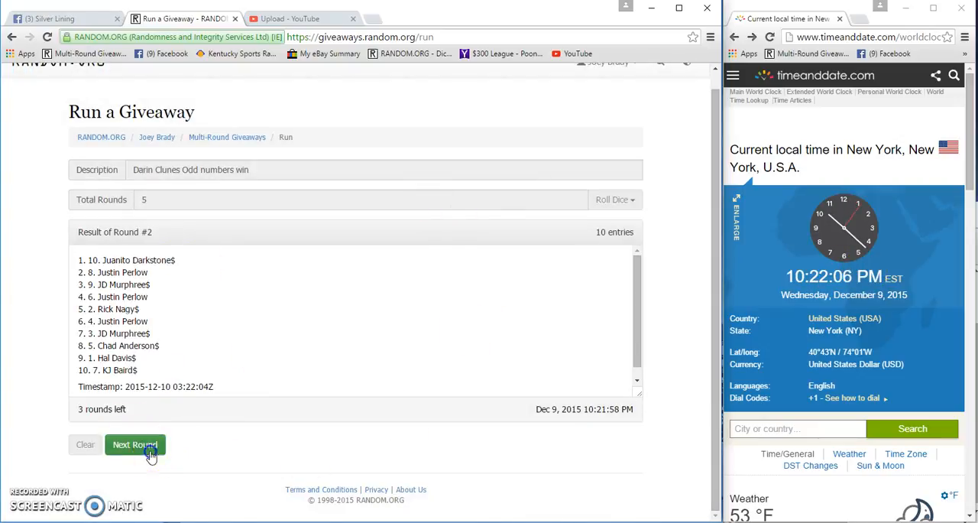
# Run the remaining rounds through round 5 until the giveaway shows Completed
pyautogui.click(135, 444)
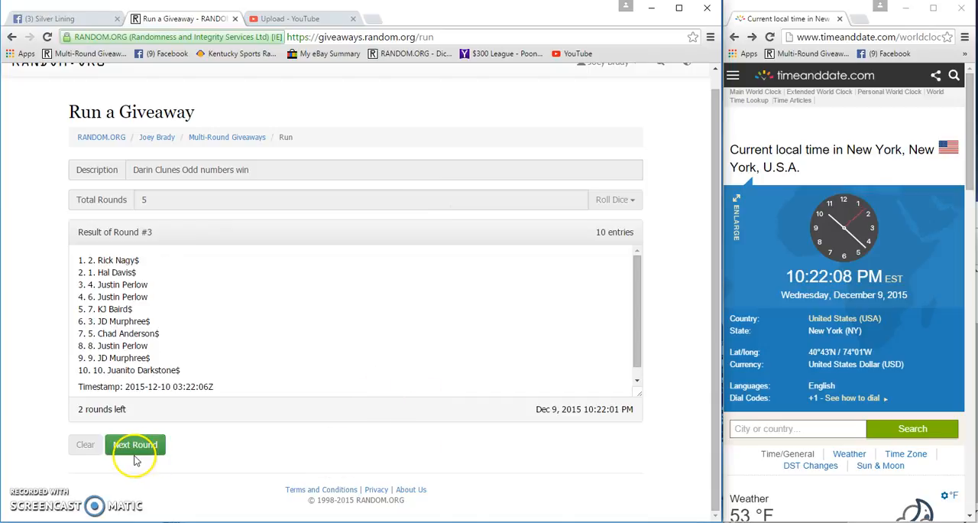
pyautogui.click(134, 443)
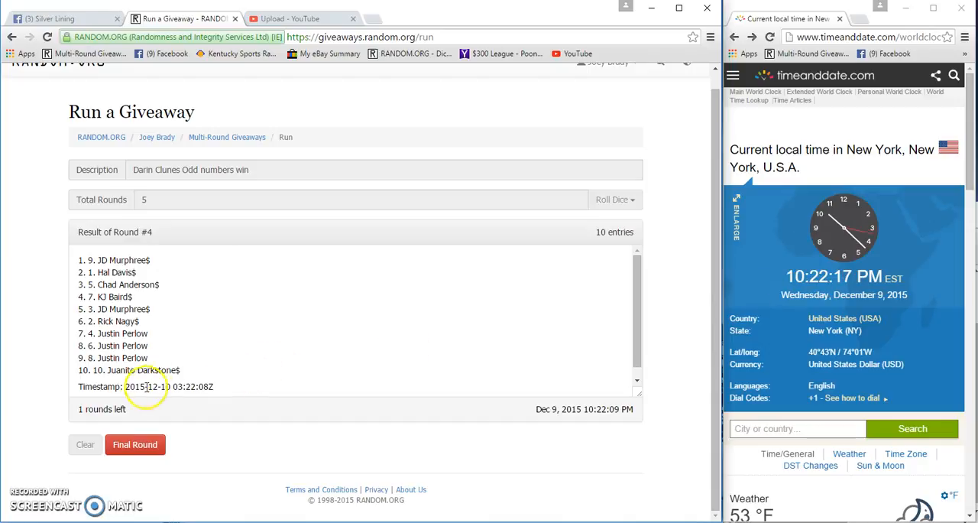
pyautogui.click(134, 443)
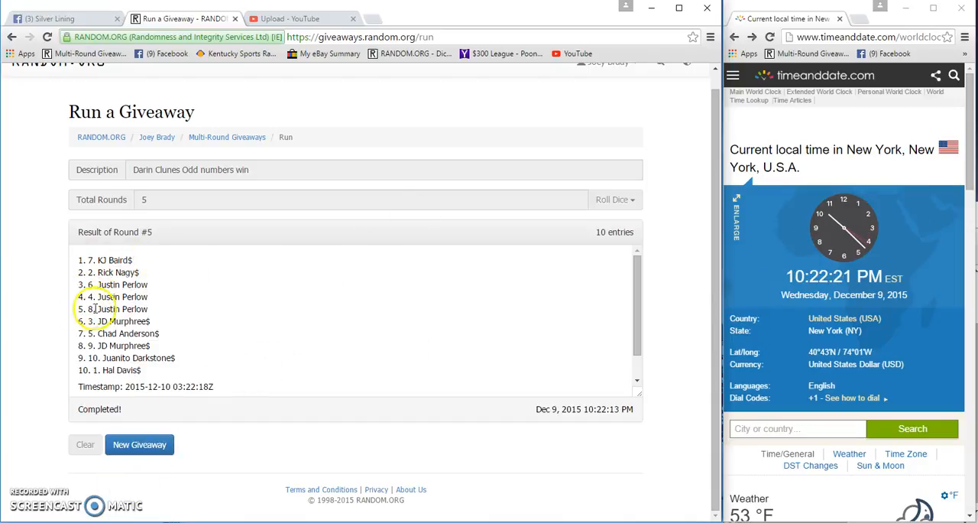
pyautogui.moveTo(235, 360)
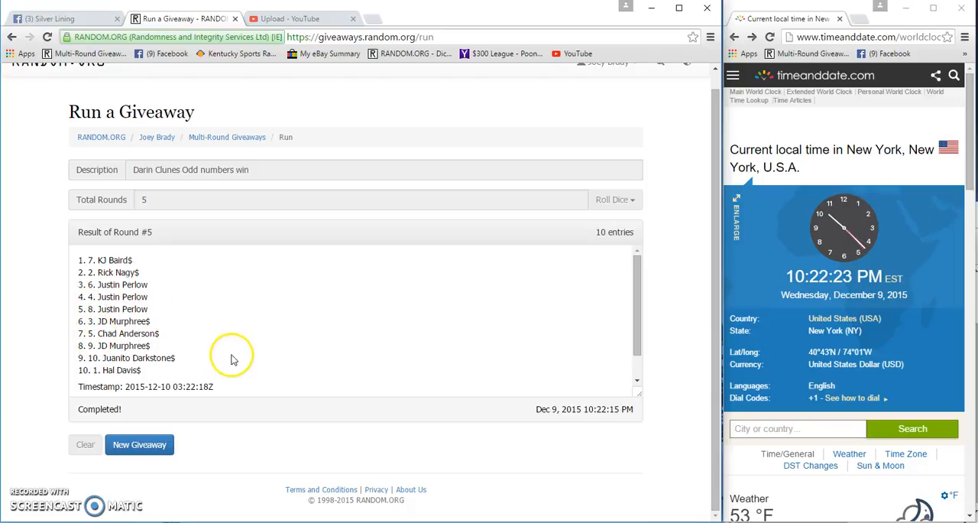
# Return to the Facebook thread and write 'Done' in the comment box
pyautogui.click(62, 18)
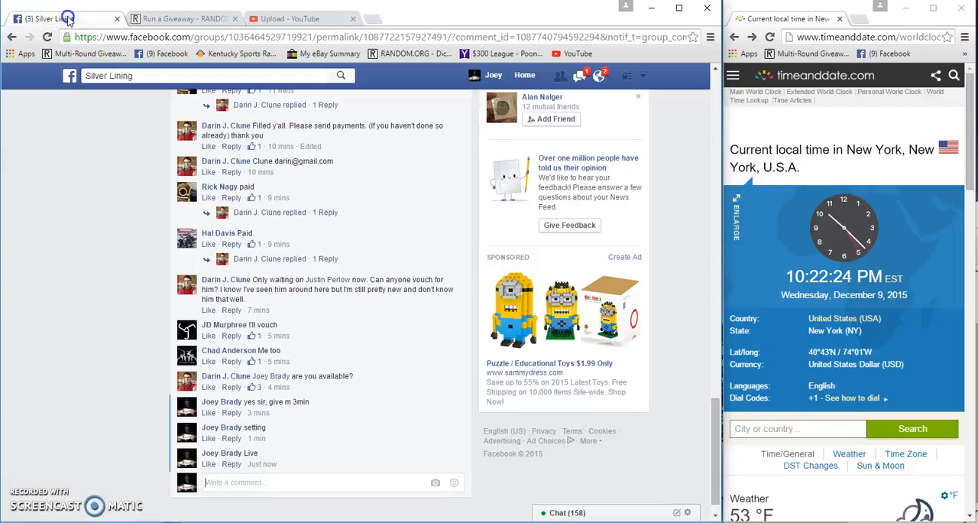
pyautogui.write('D')
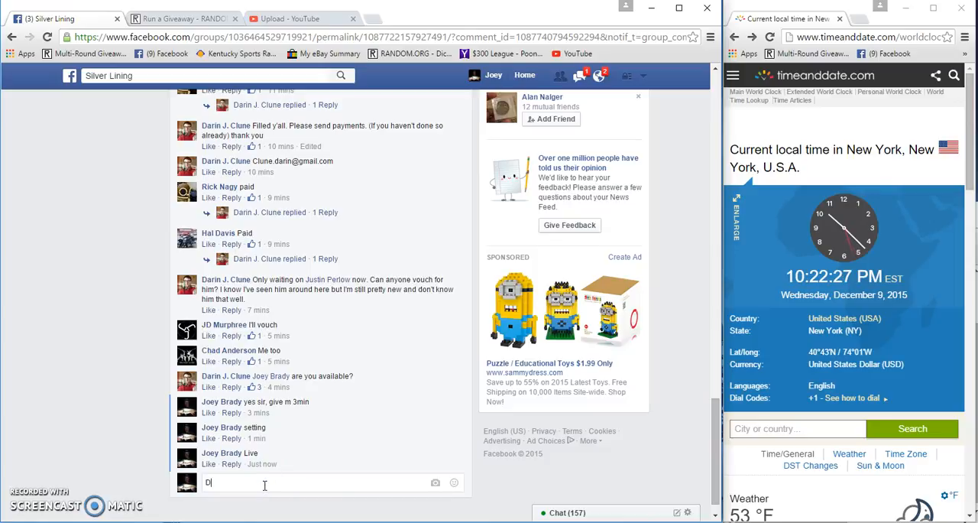
pyautogui.write('one')
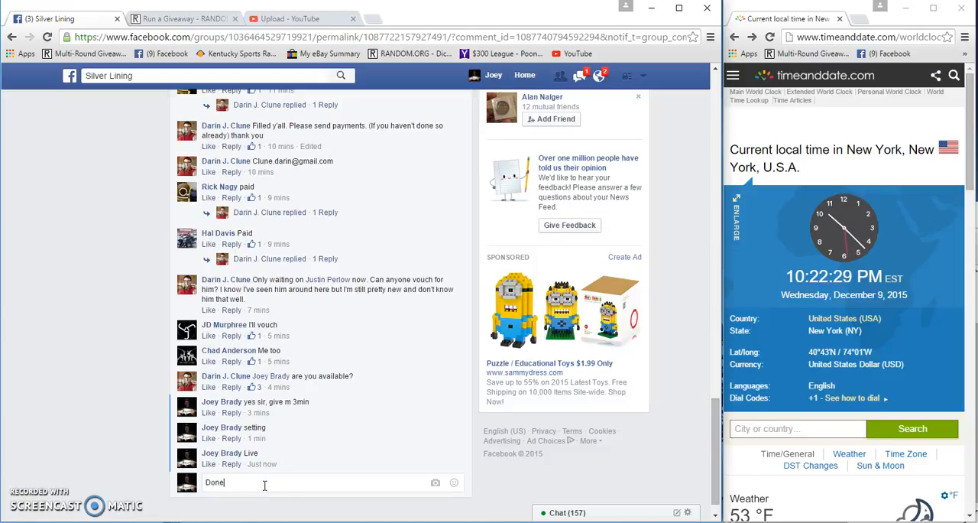